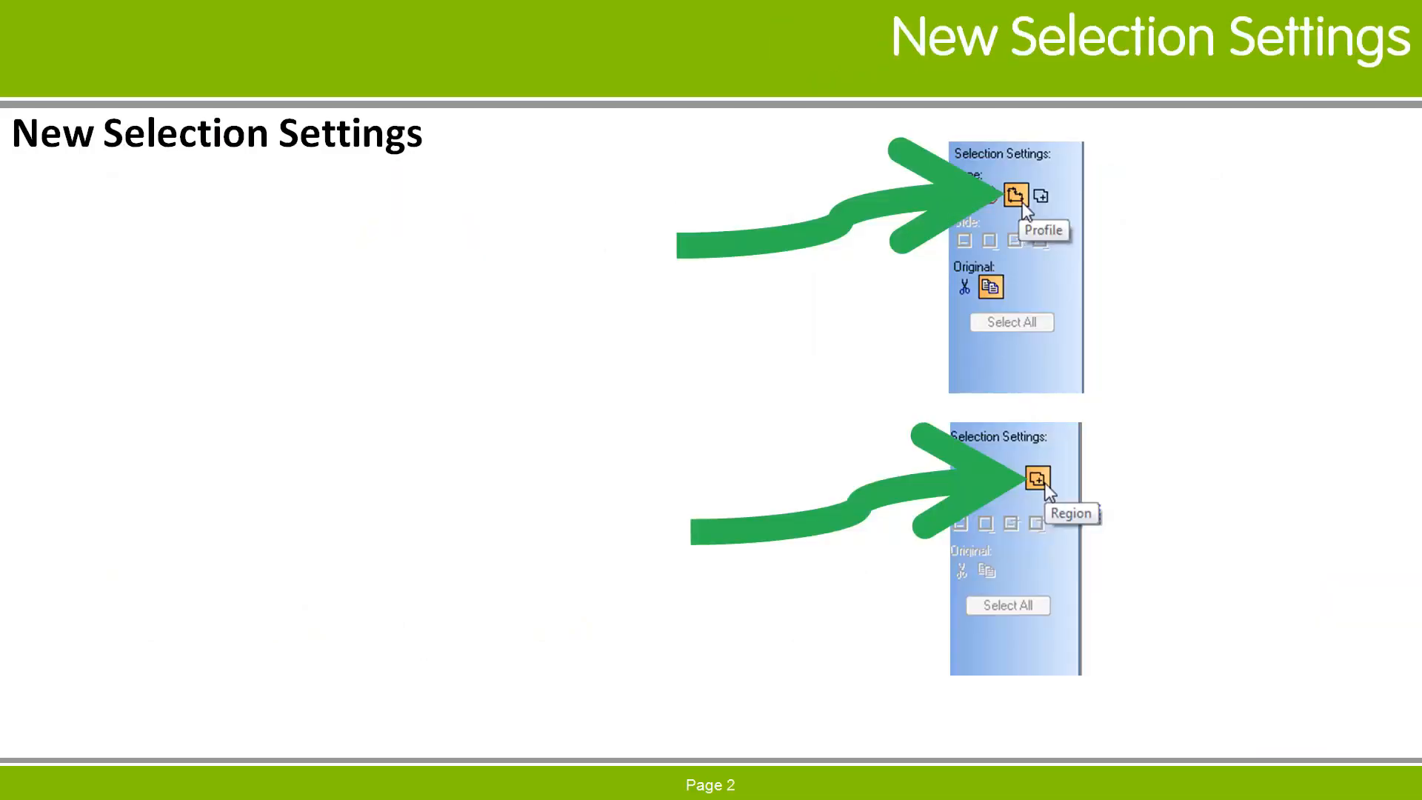
- Advance the presentation to the Profile Selection slide with its benefits, edit commands and sub-modes
key(Right)
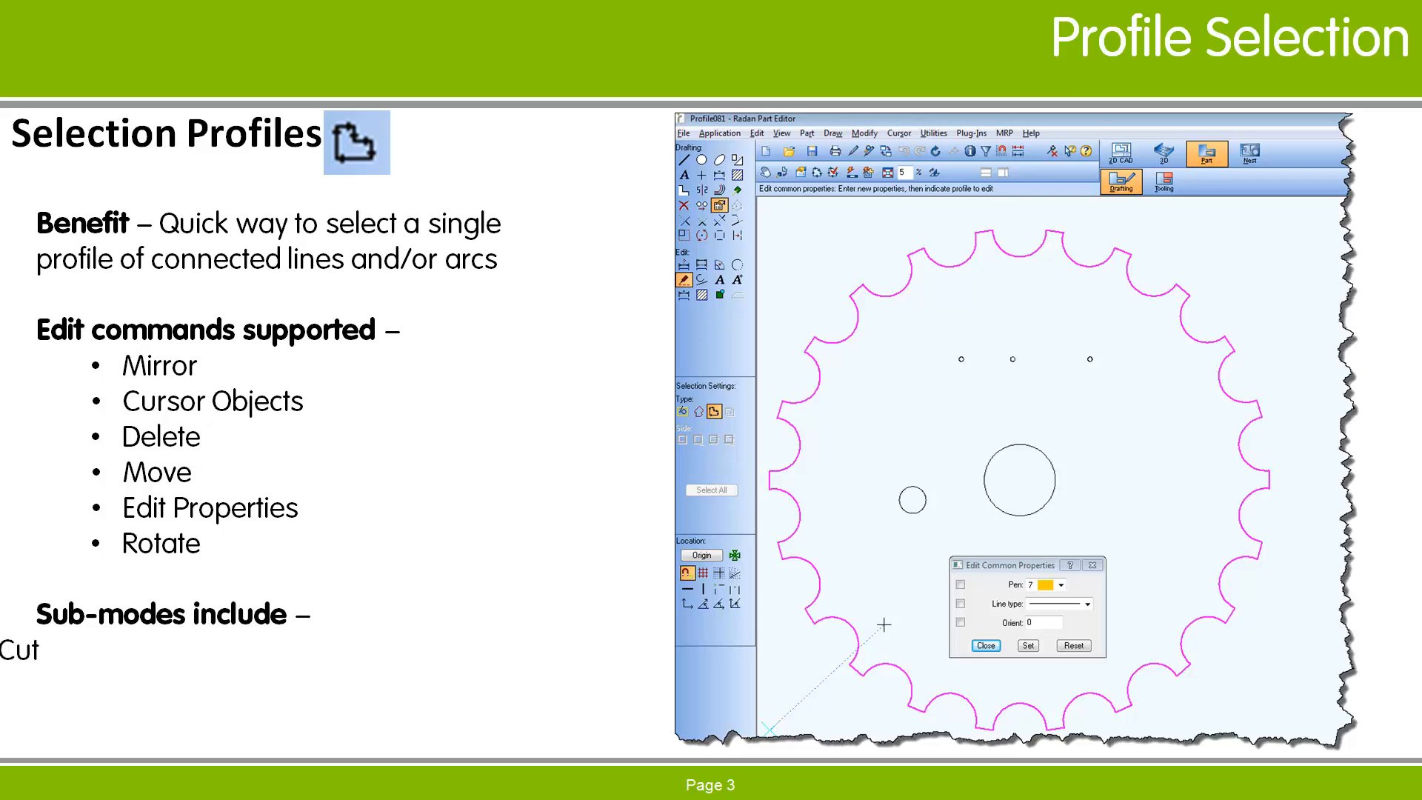
key(Right)
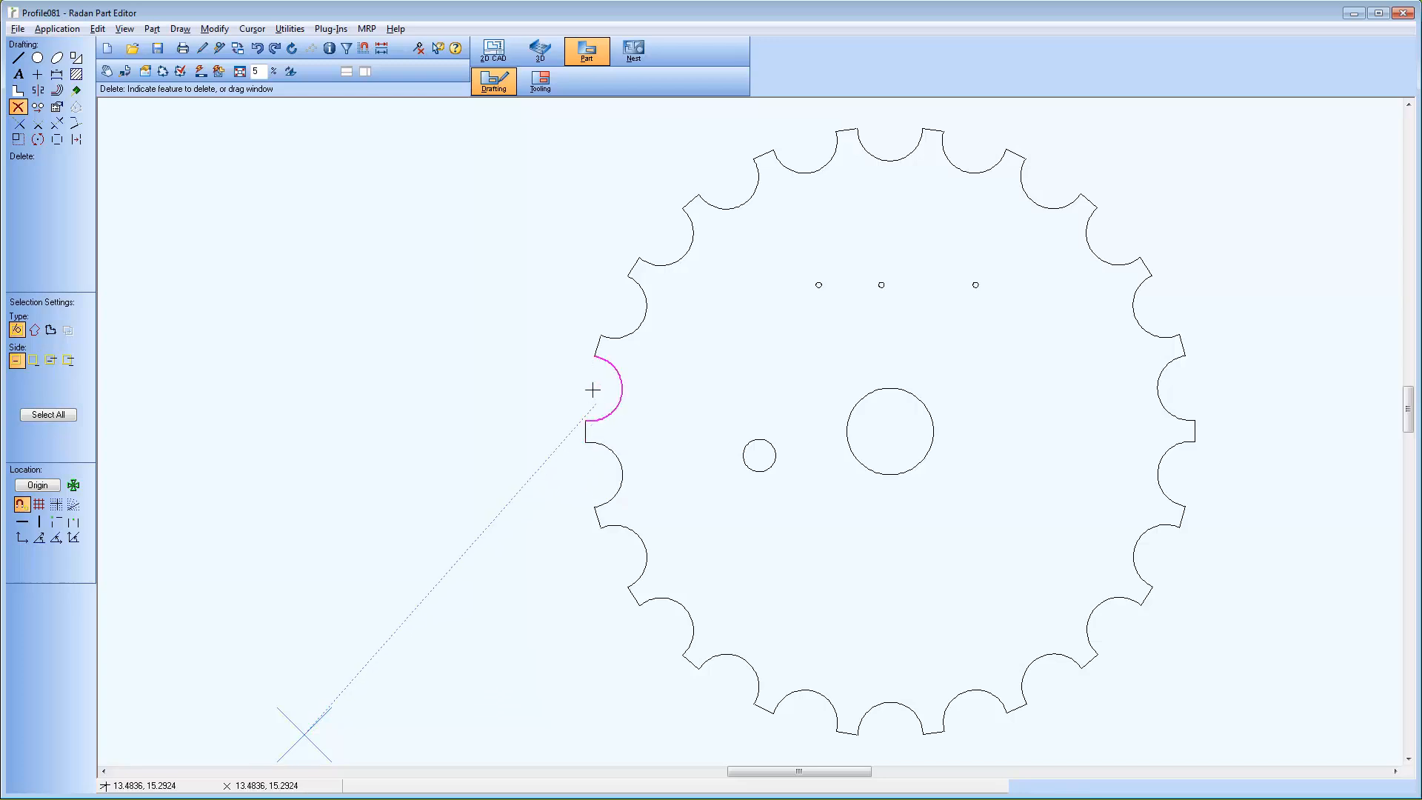
mouse_move(630, 292)
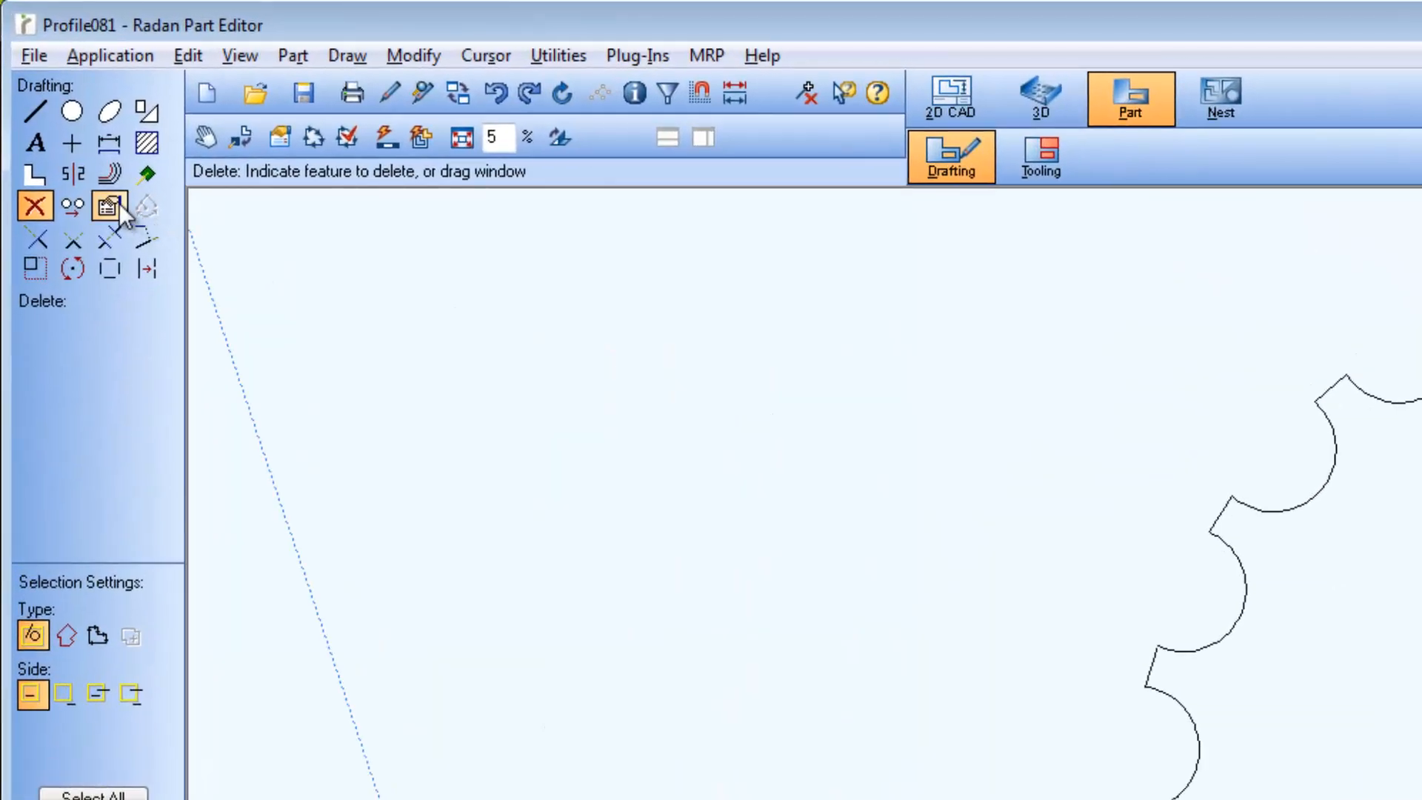
- Start Edit Common Properties on the gear with pen 13, blue, as the new colour
click(108, 205)
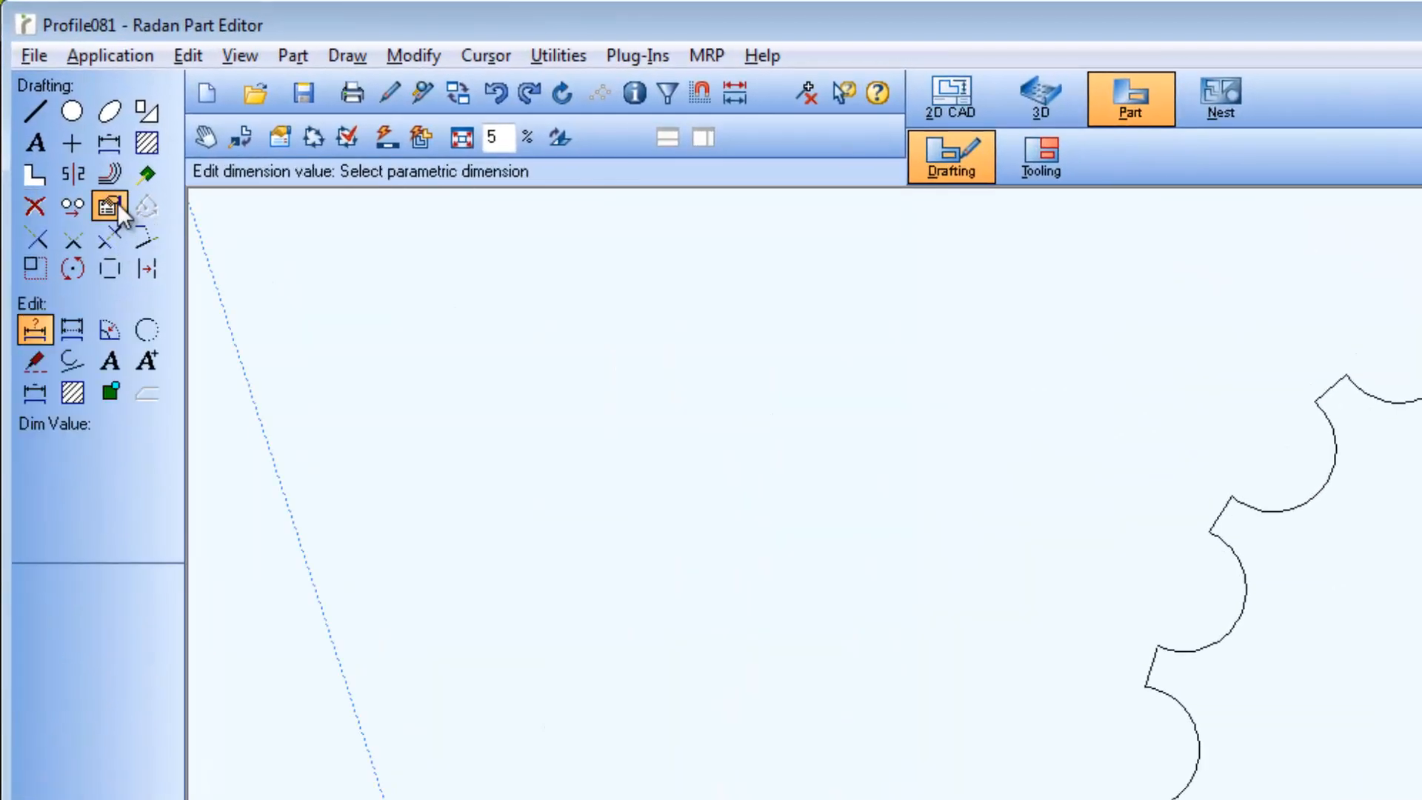
mouse_move(34, 361)
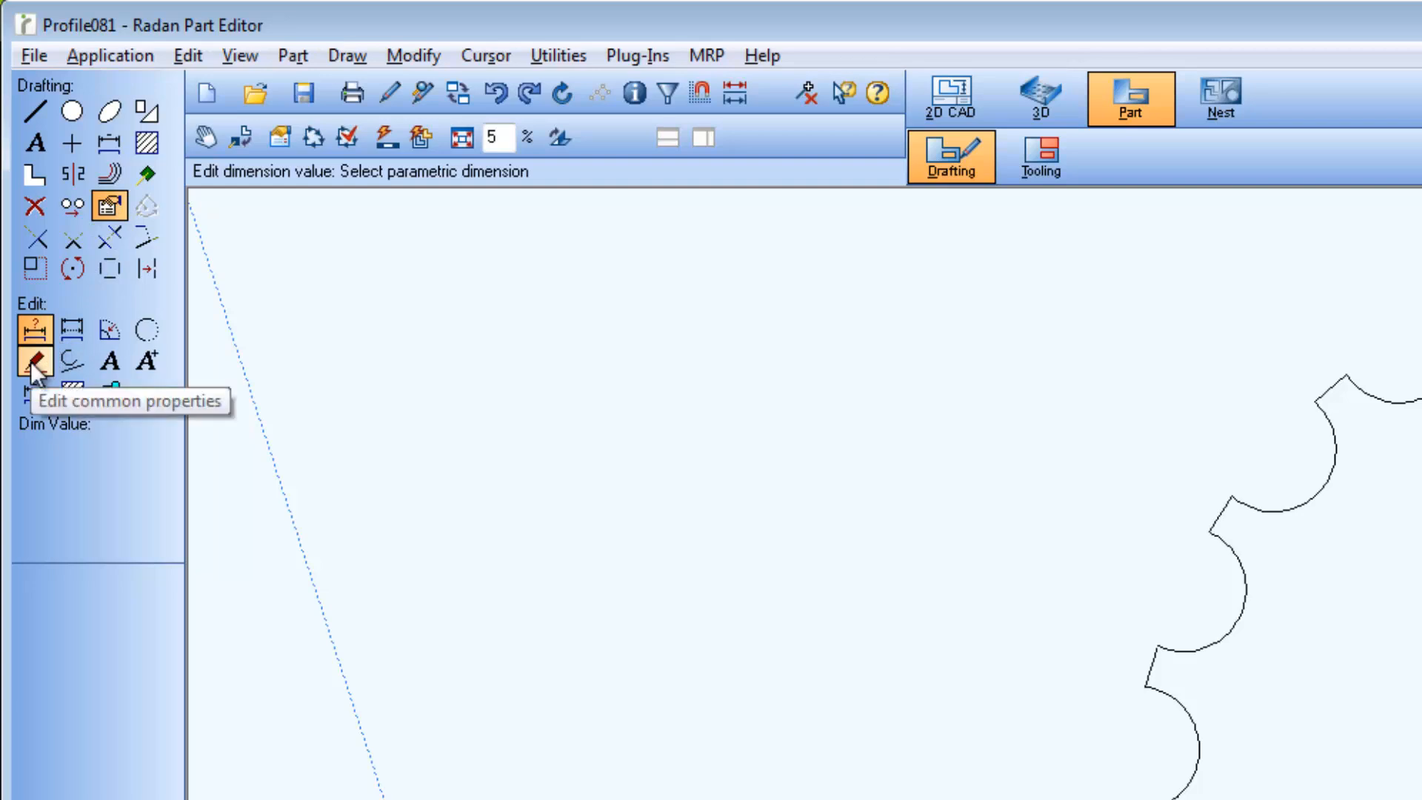
click(34, 362)
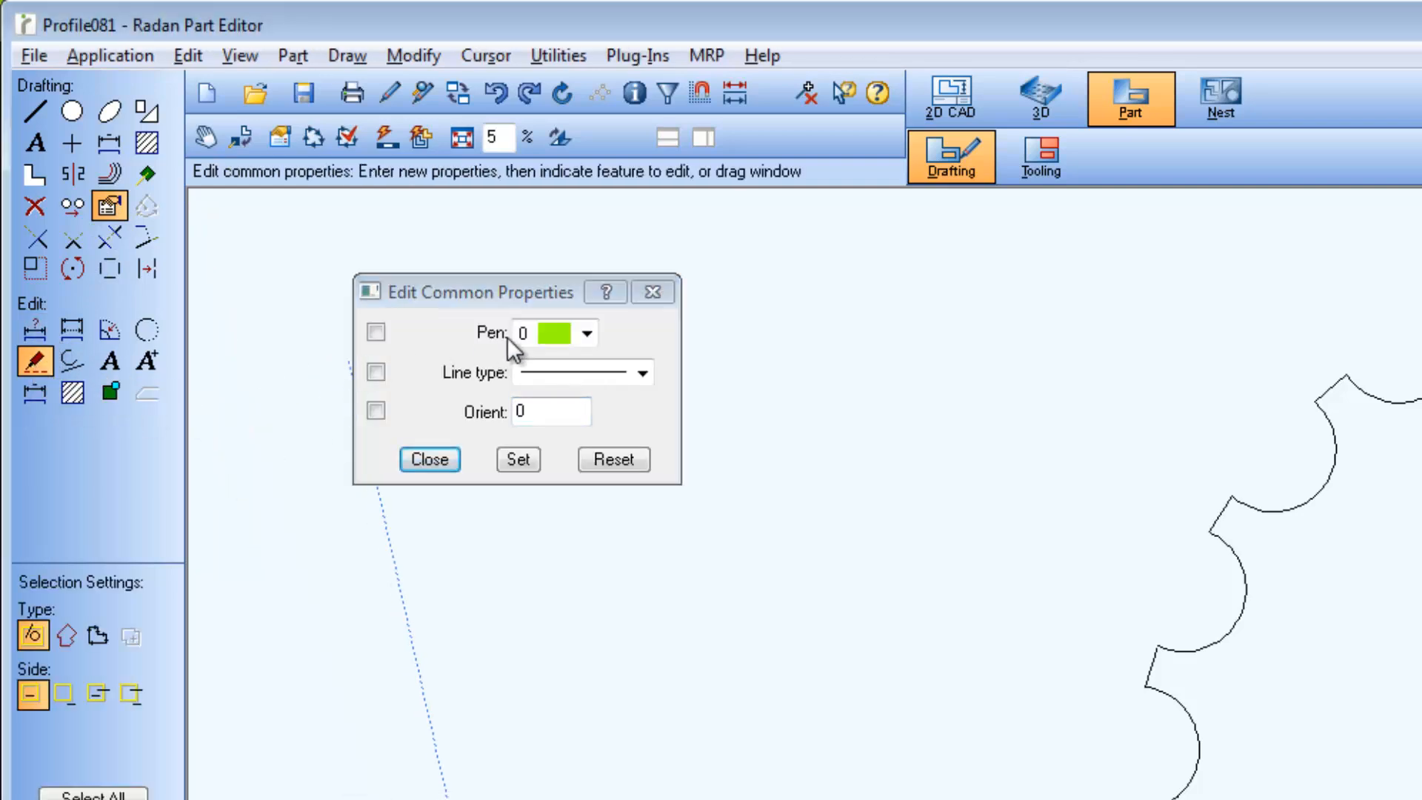
click(587, 334)
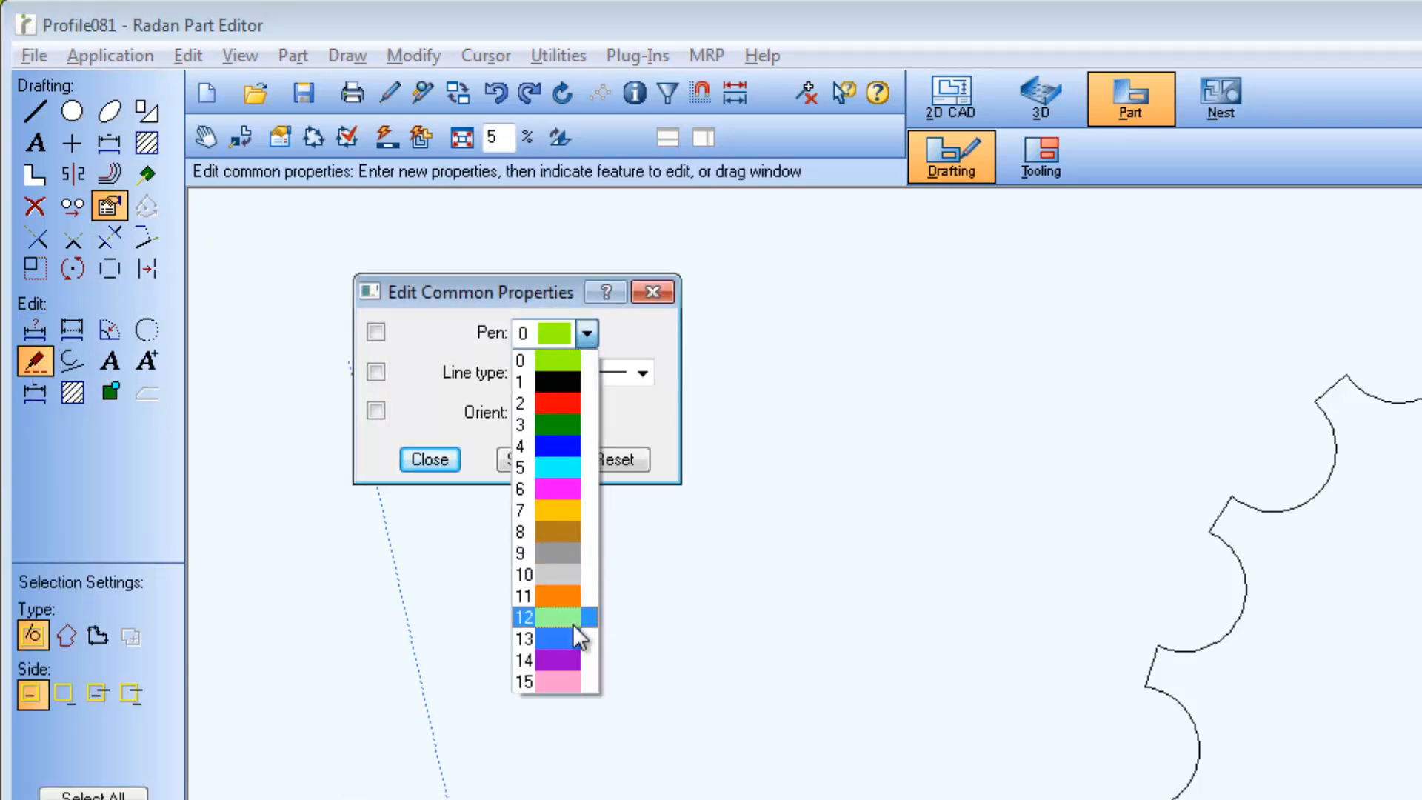
click(523, 637)
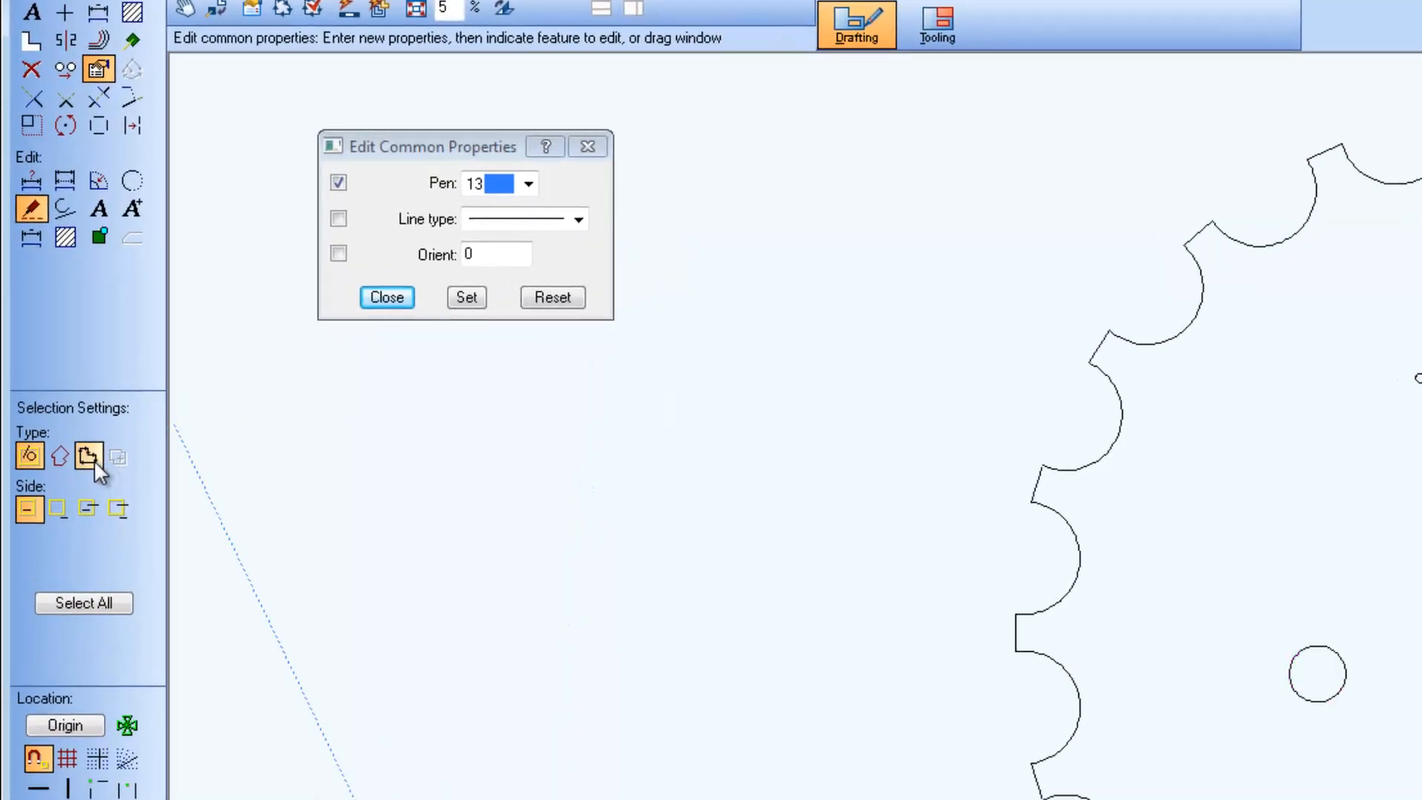
mouse_move(88, 455)
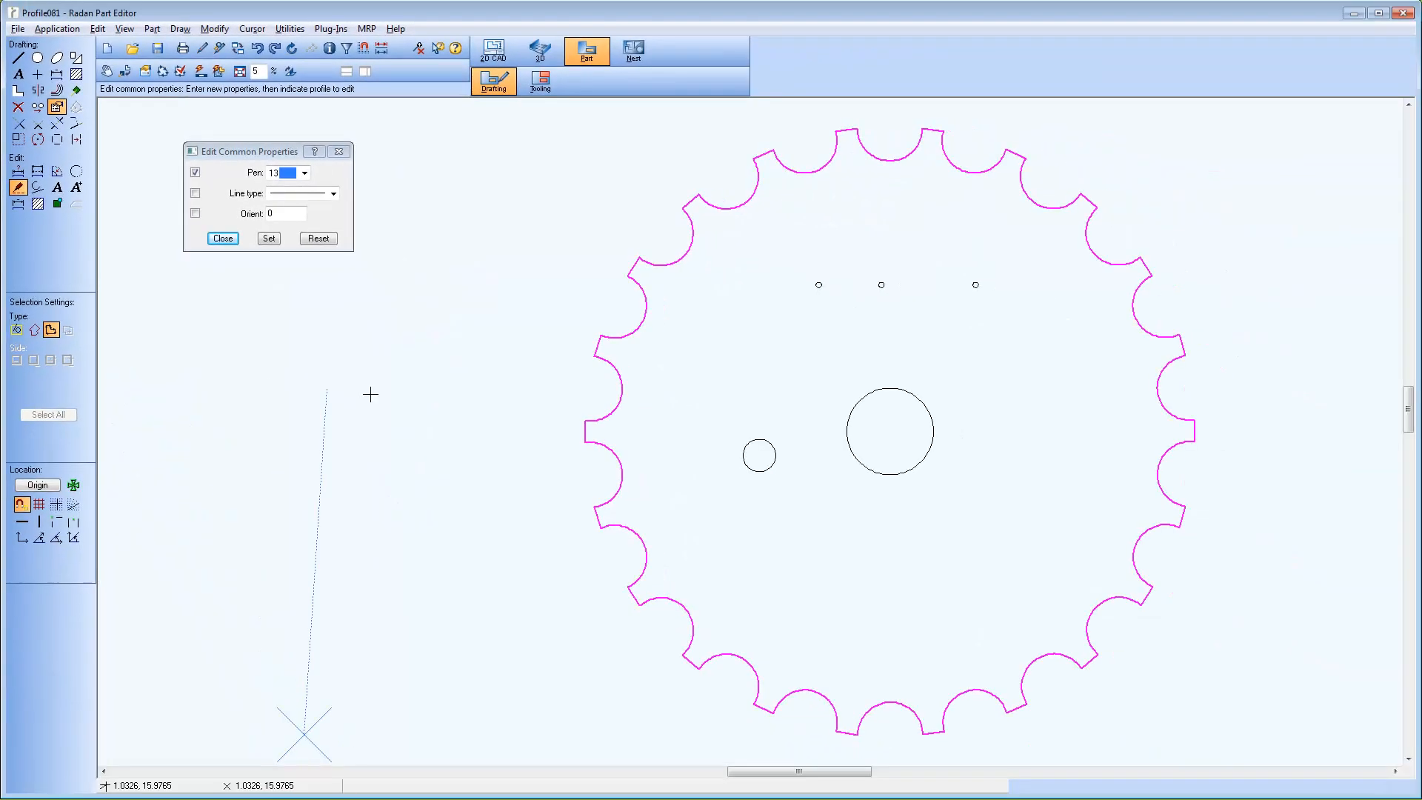
mouse_move(633, 408)
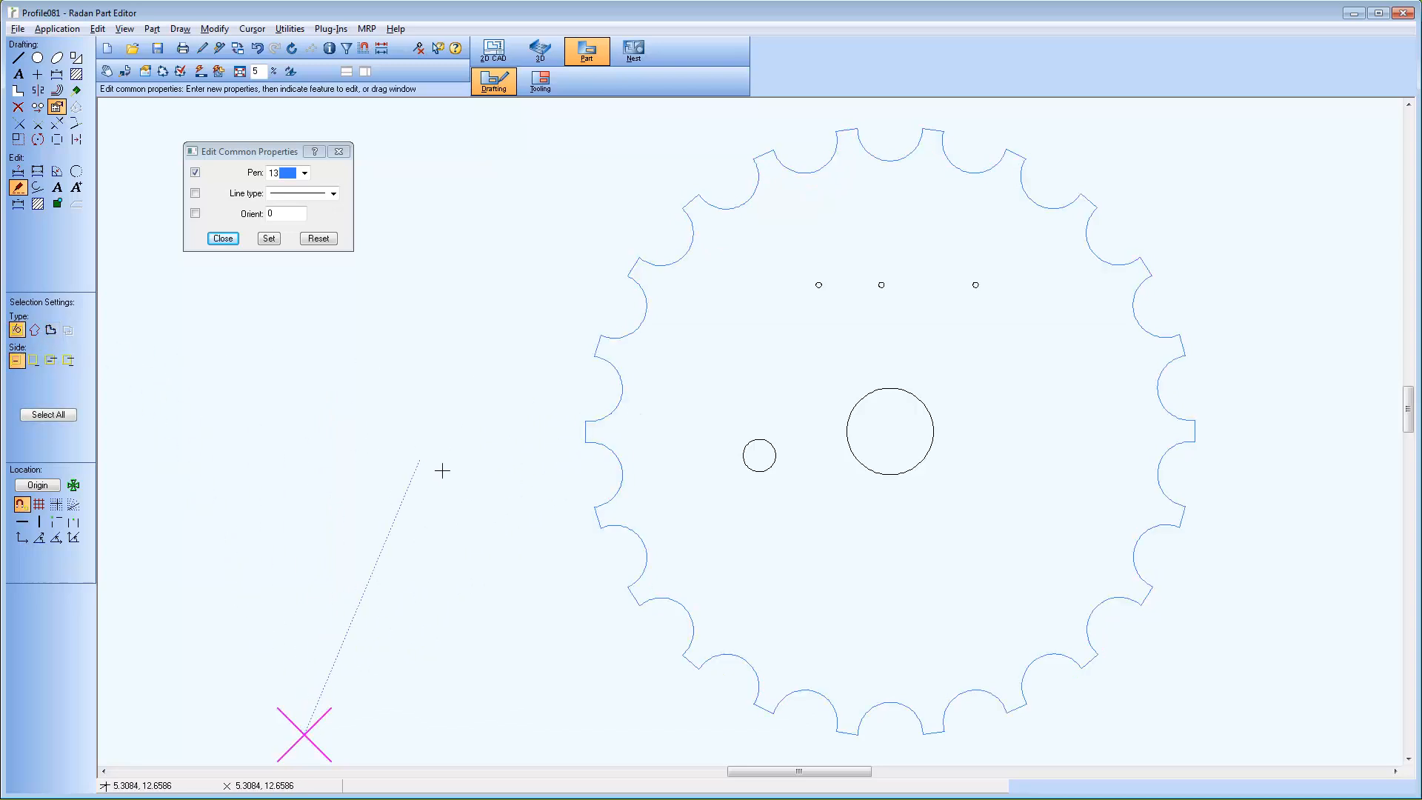
mouse_move(325, 569)
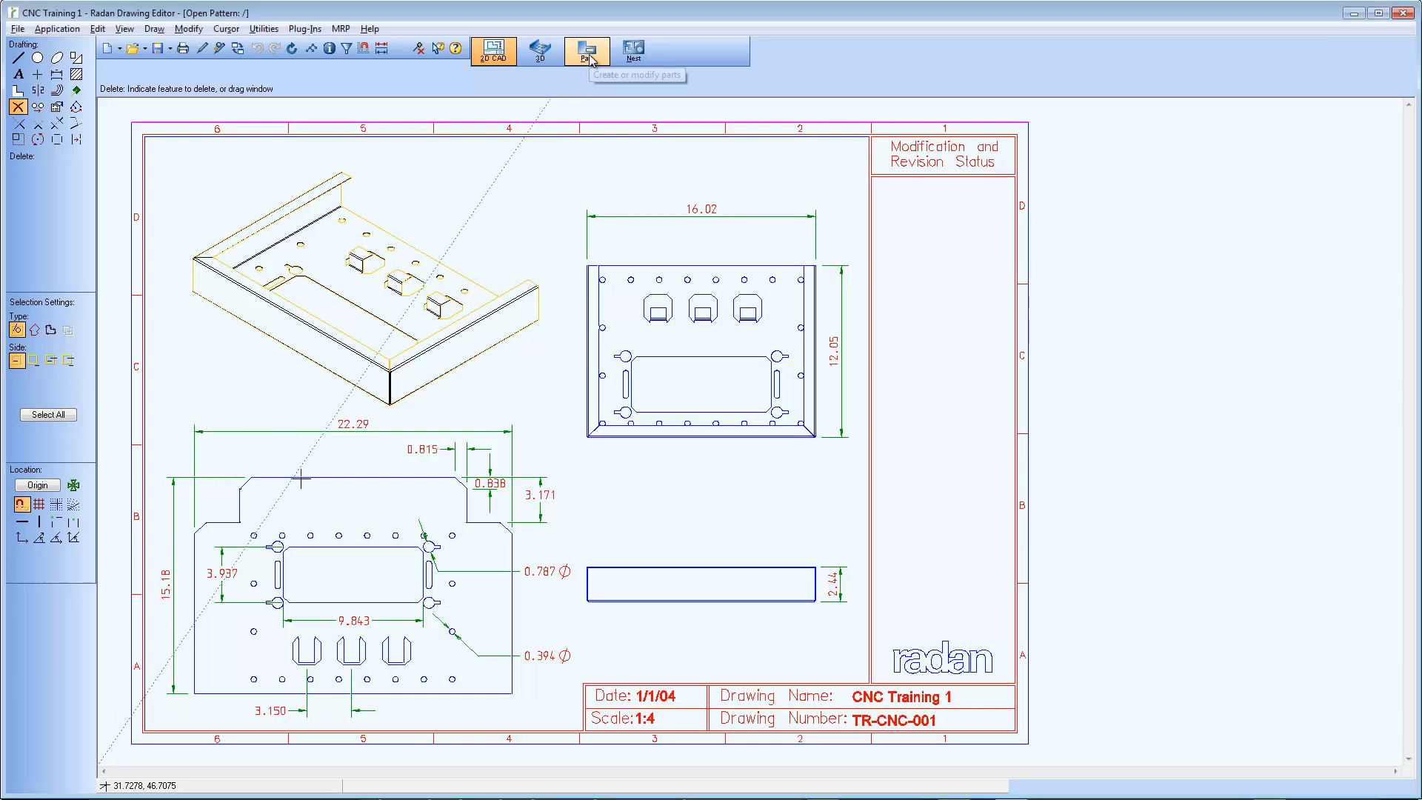
- Create a new part from the flat pattern view of the CNC Training 1 drawing
click(587, 51)
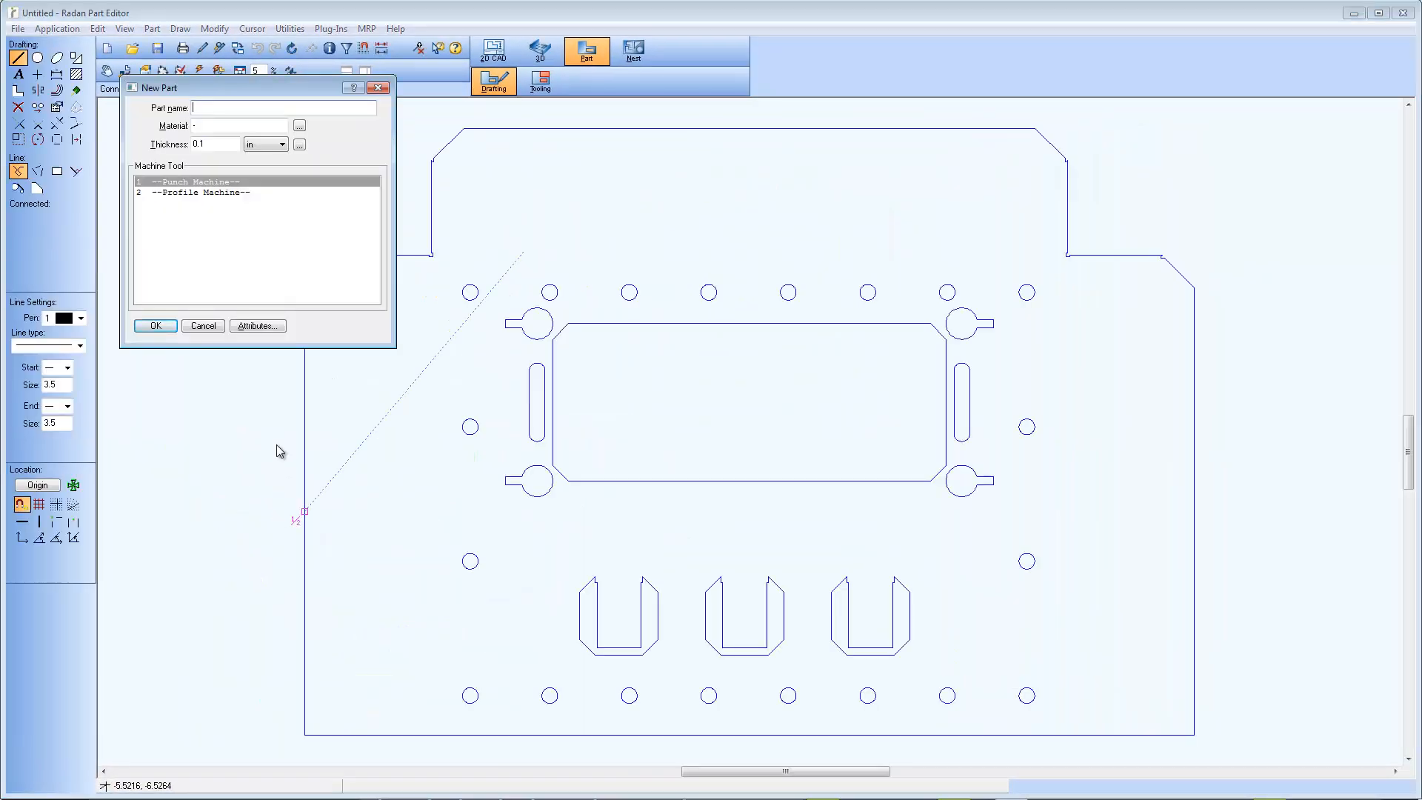
- Name the new part pn-18927 with CRS material and create it
text(p)
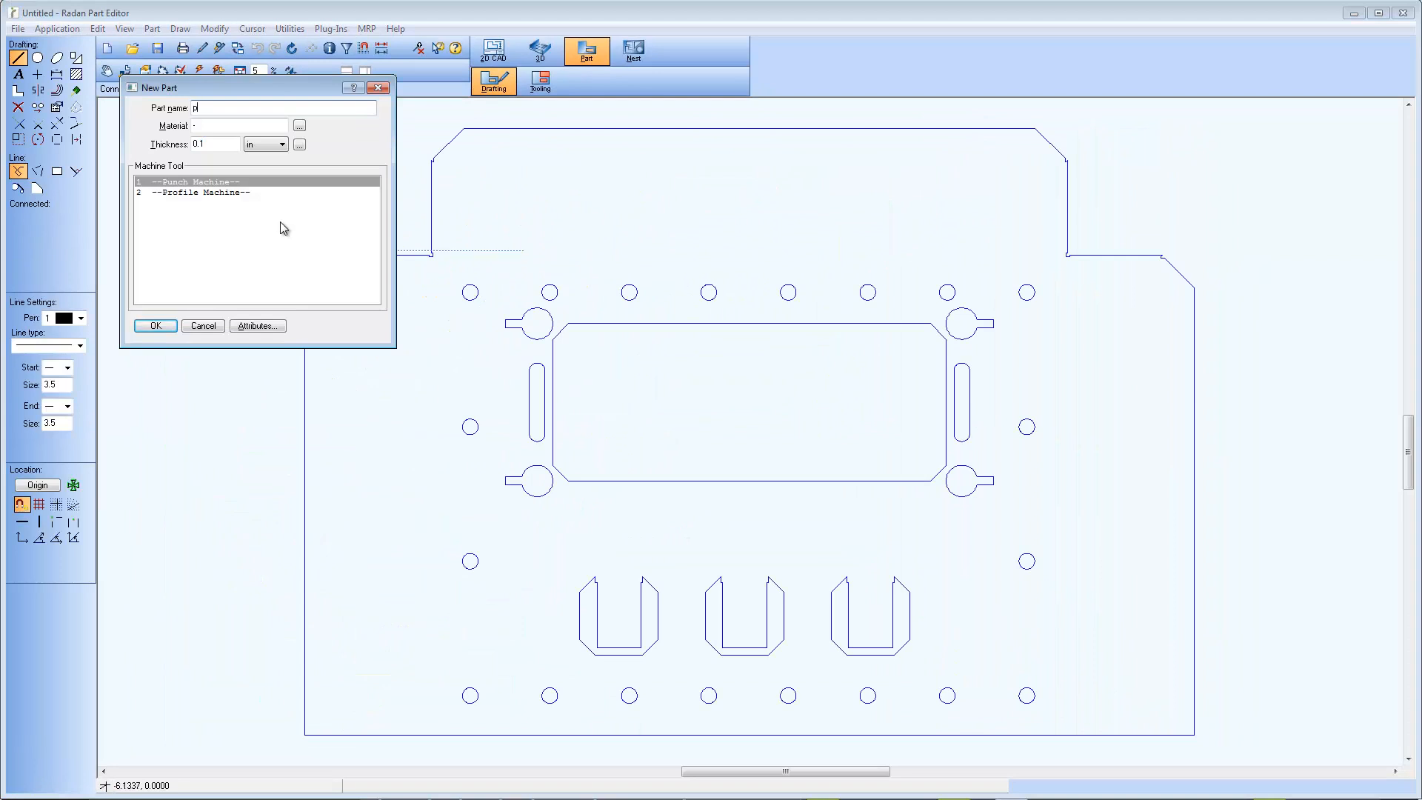
text(n-18927)
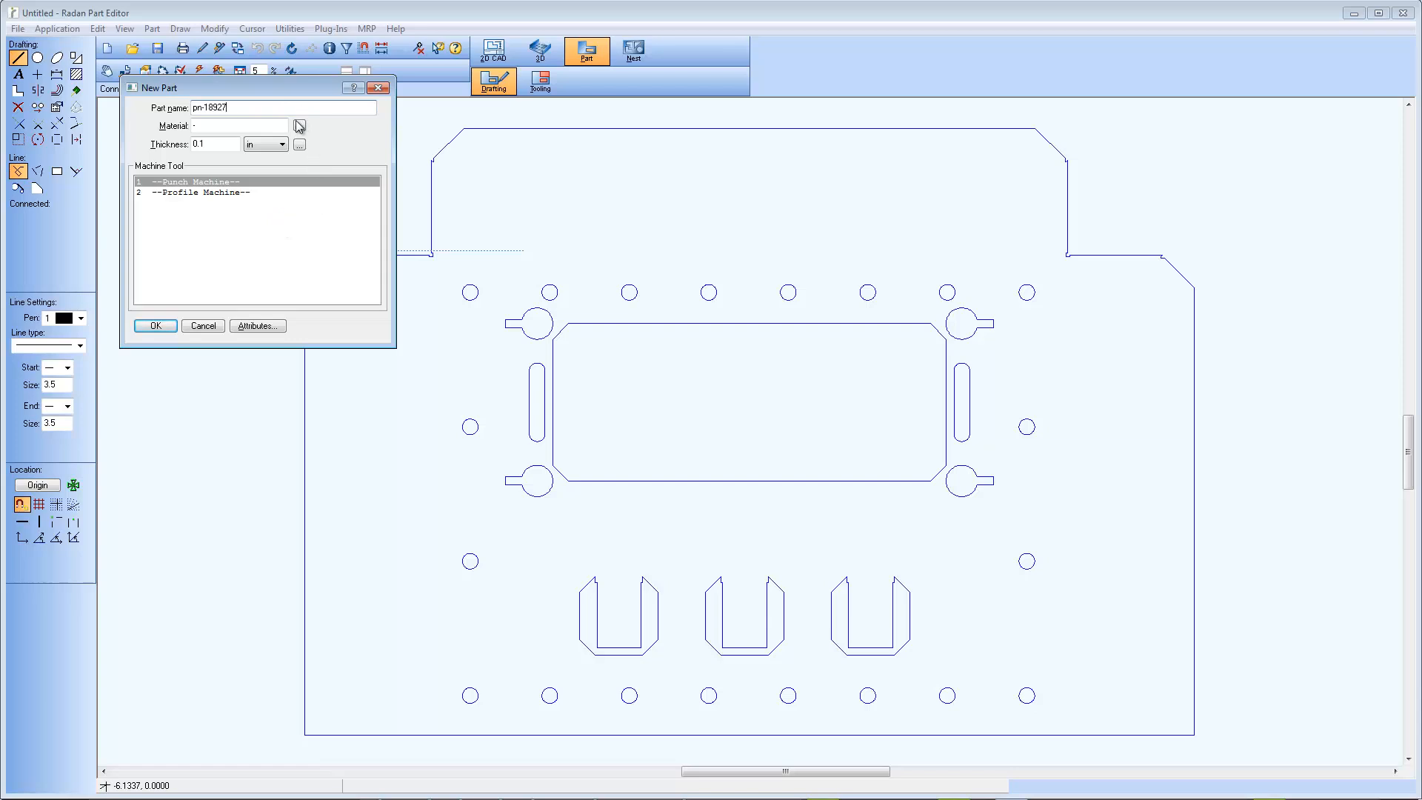
click(299, 125)
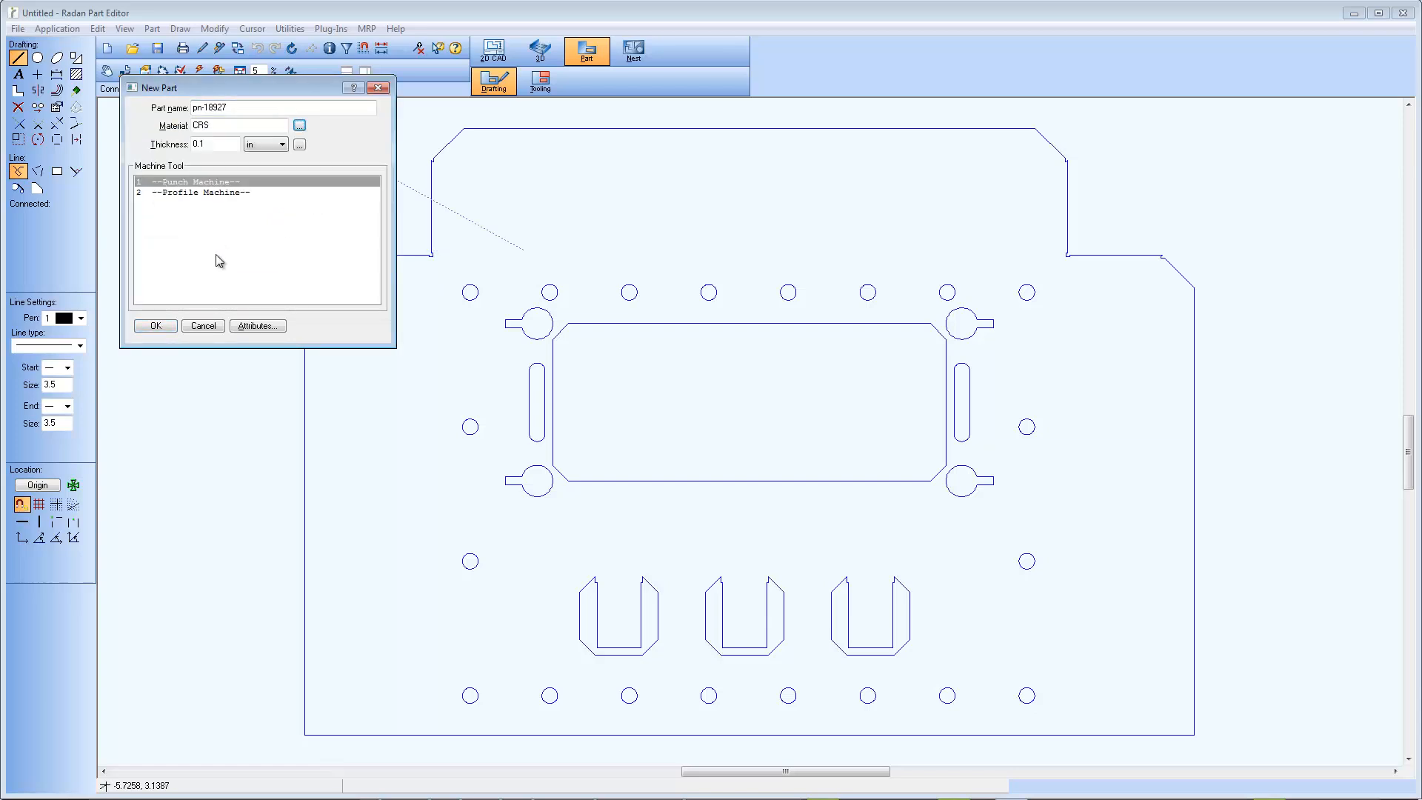
click(154, 326)
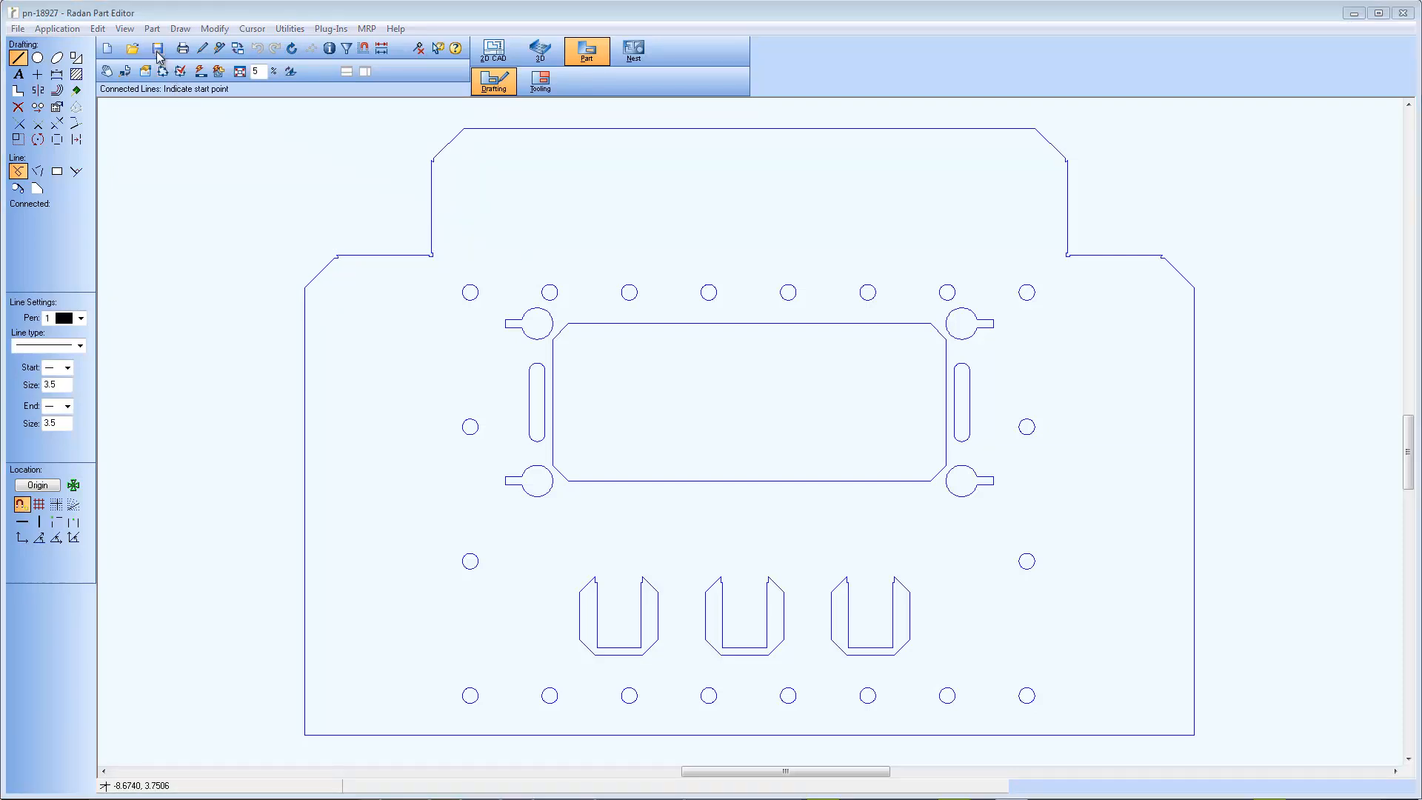
- Save the part, replacing the existing pn-18927 symbol file
click(827, 471)
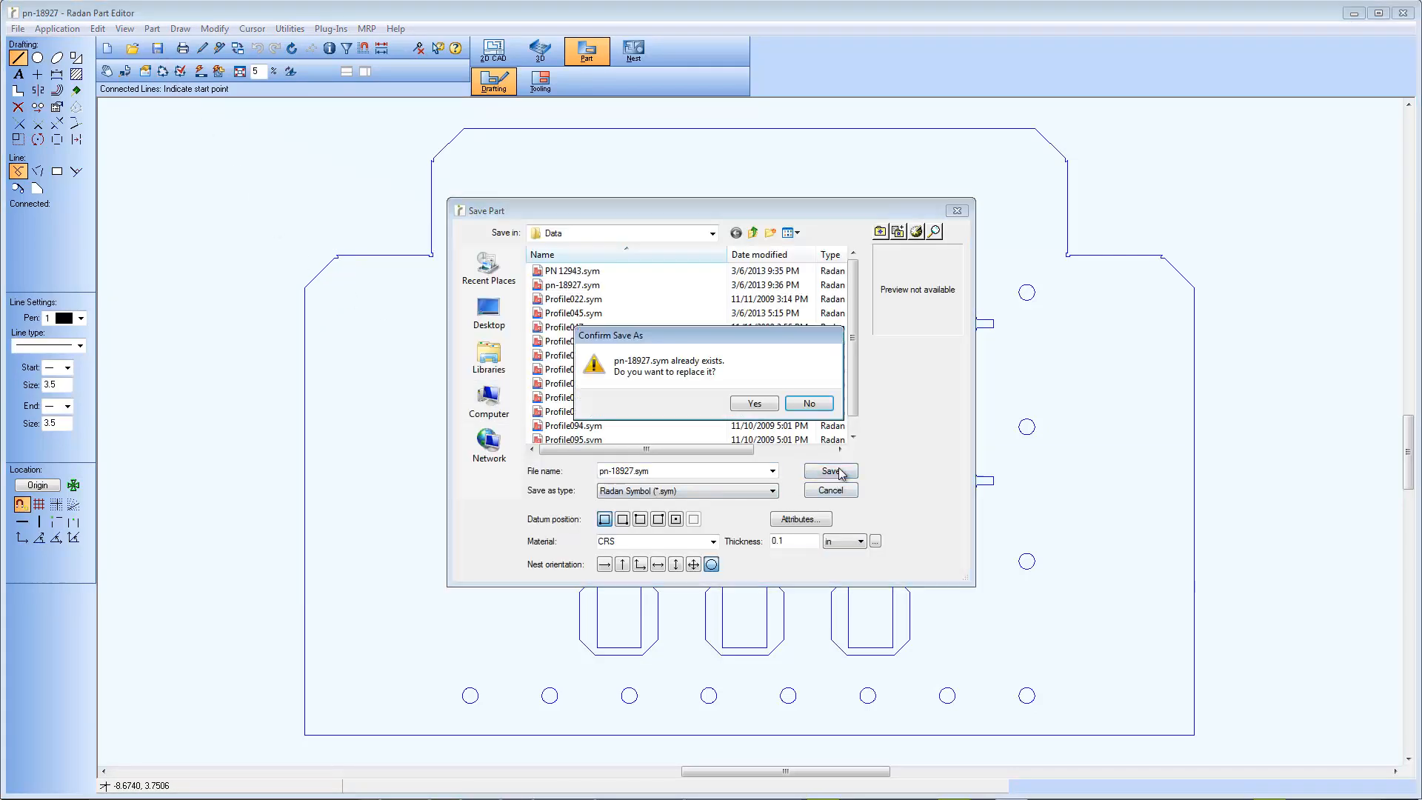
click(753, 403)
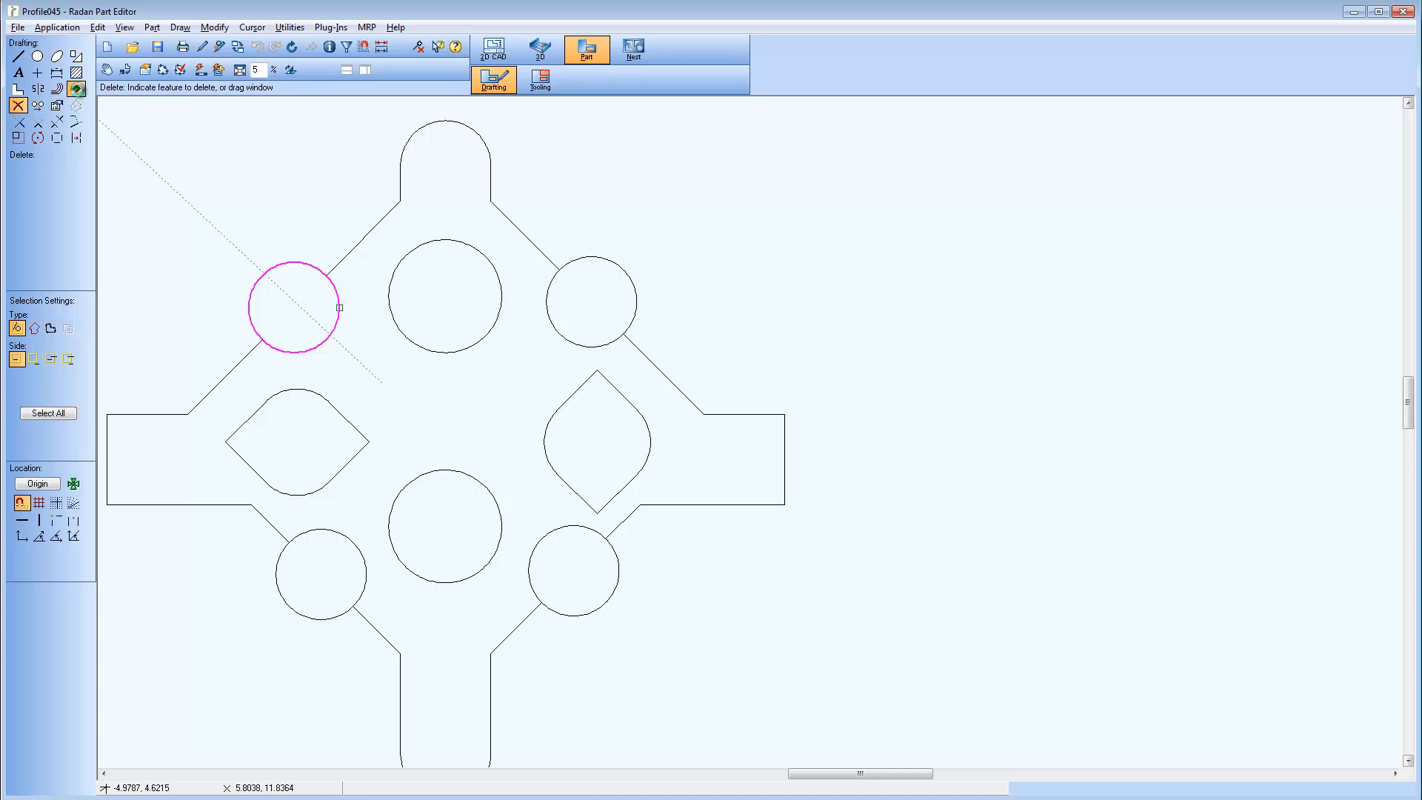
- Start the Jump command on Profile045 with selection set to whole regions
click(75, 88)
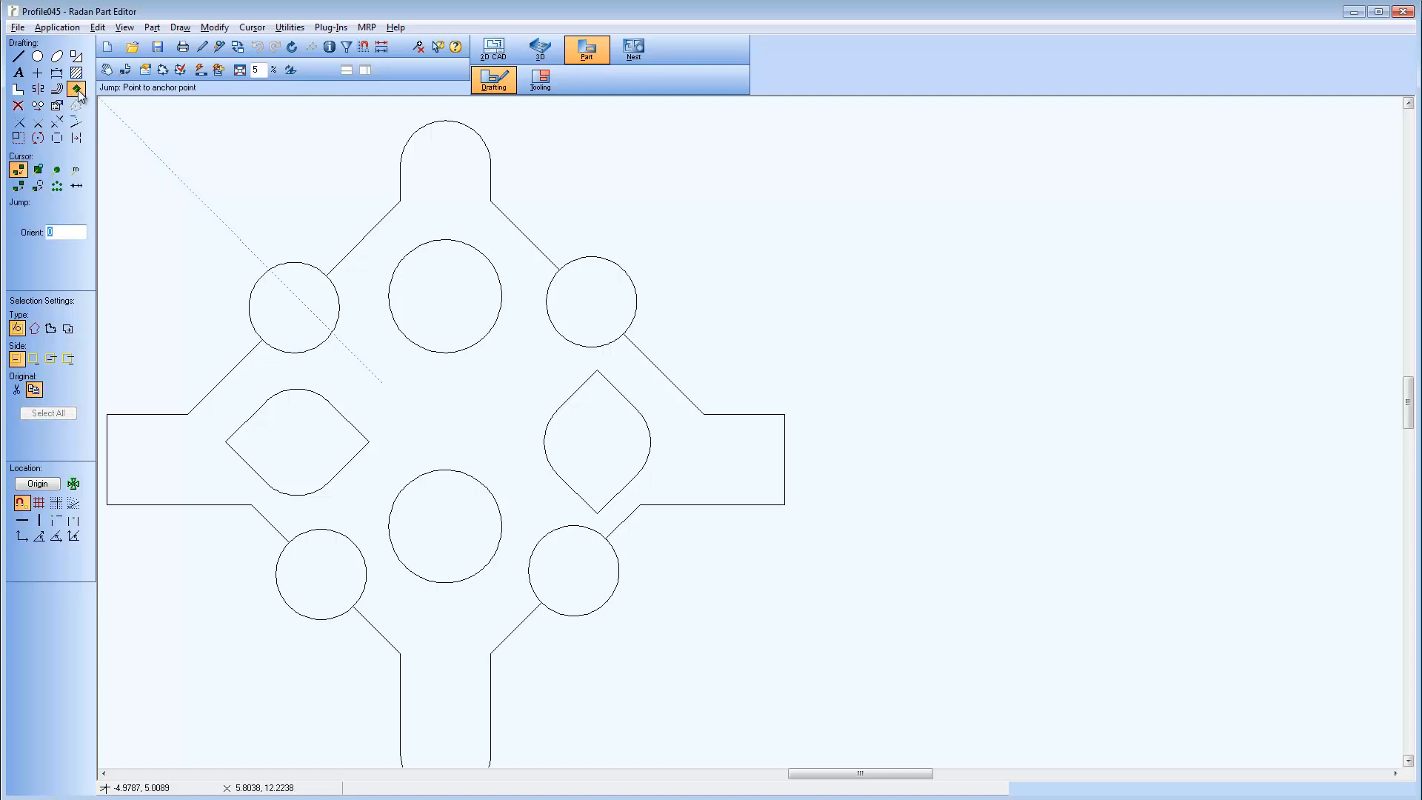
mouse_move(17, 171)
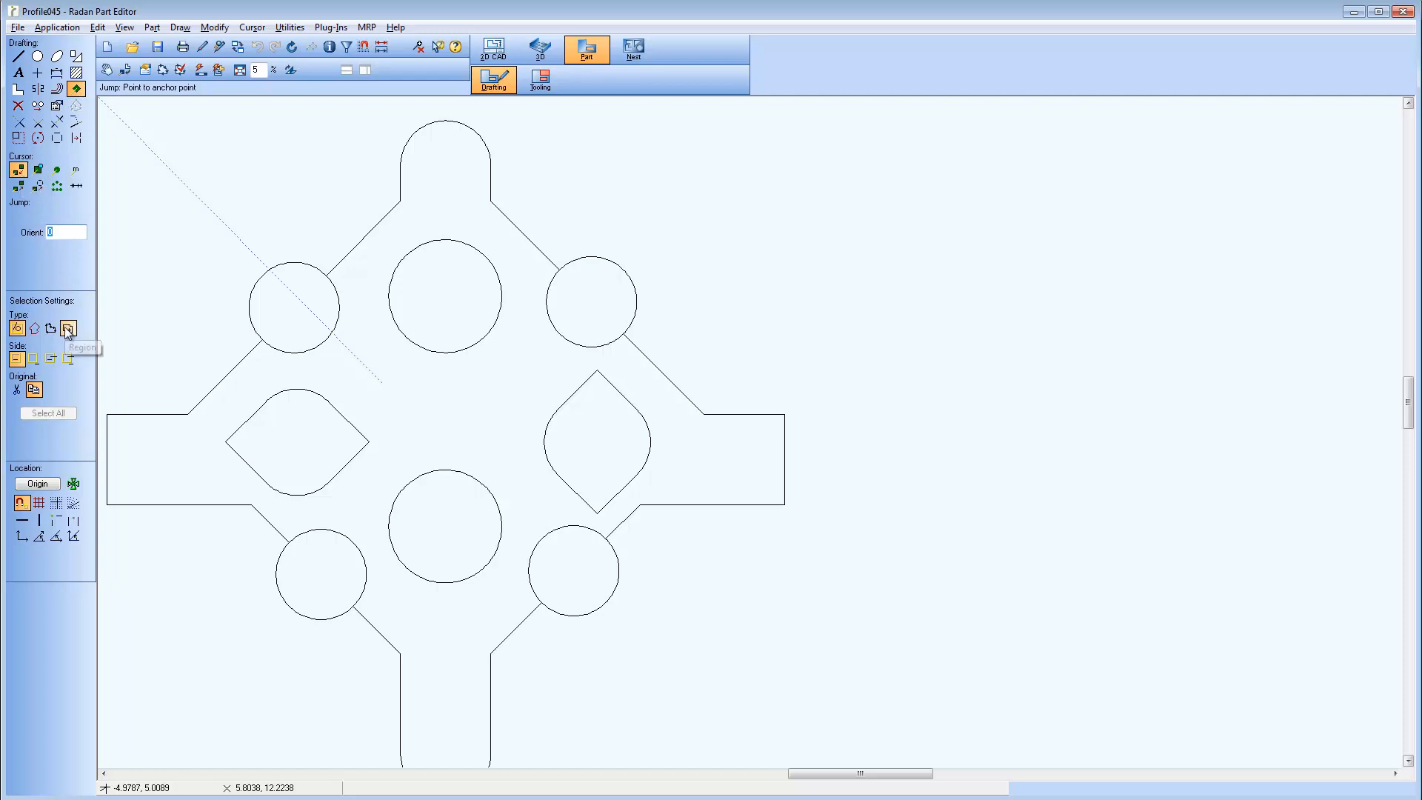
click(50, 327)
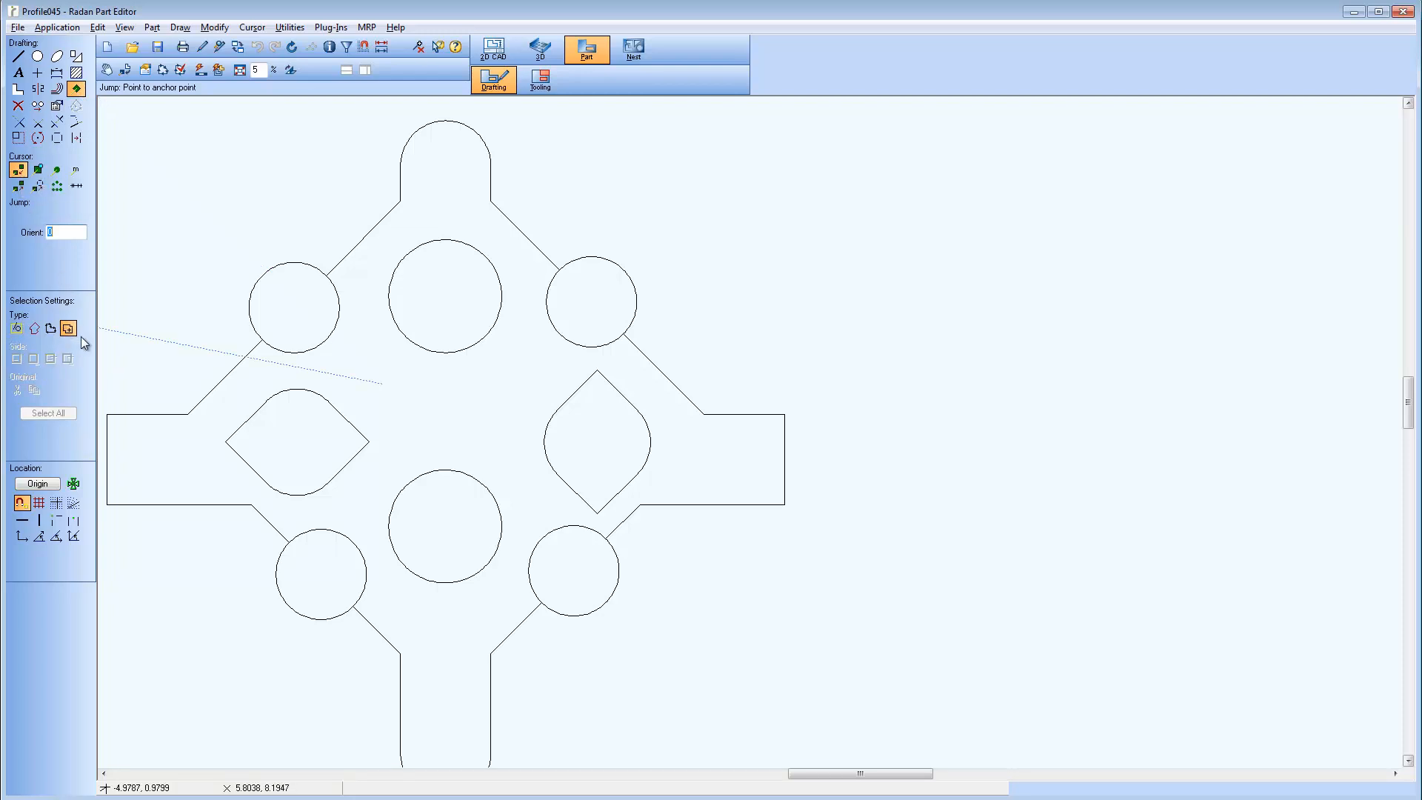